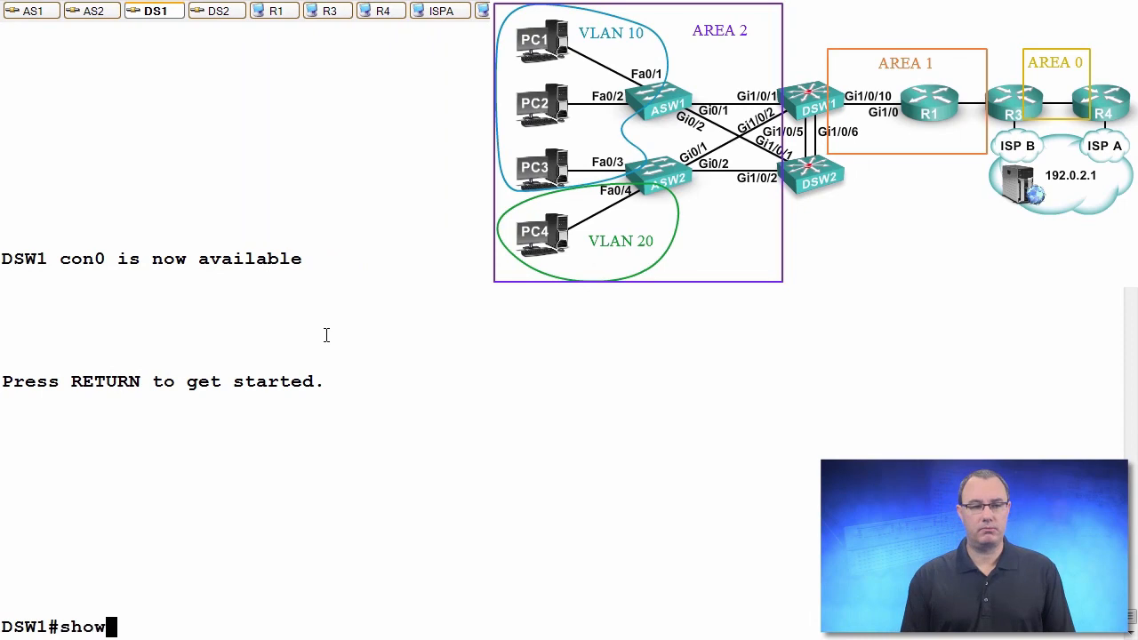
Run show ip ospf neighbor and show ip protocols to confirm Gi1/0/10 is passive.
text(ip ospf nei)
text(show ip protocols)
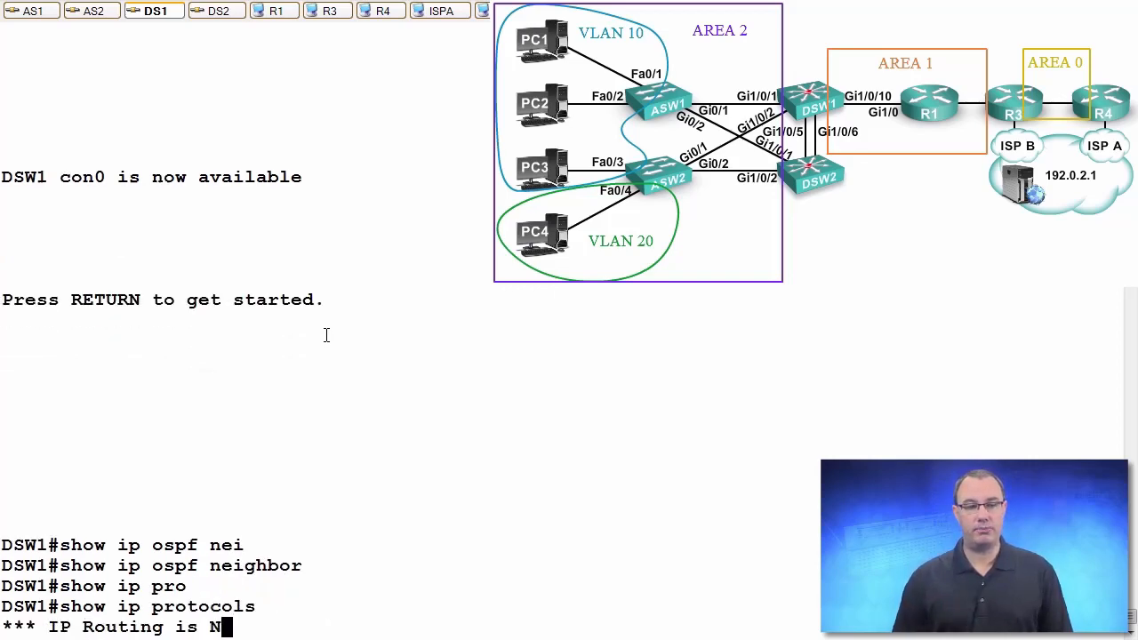
key(return)
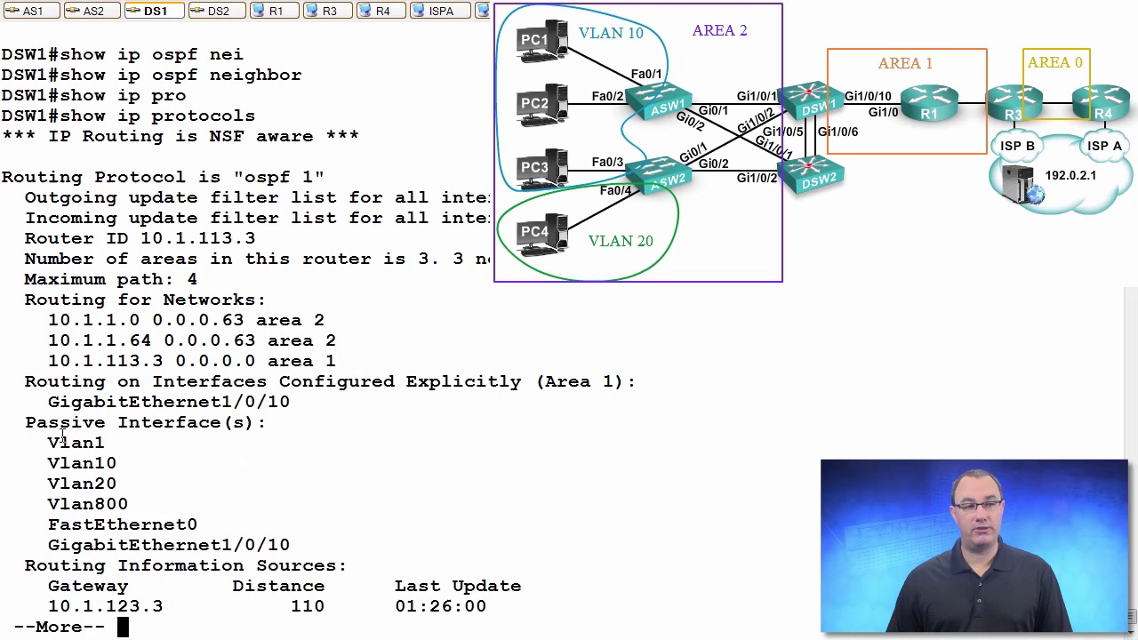
drag(24, 422, 289, 545)
text(s)
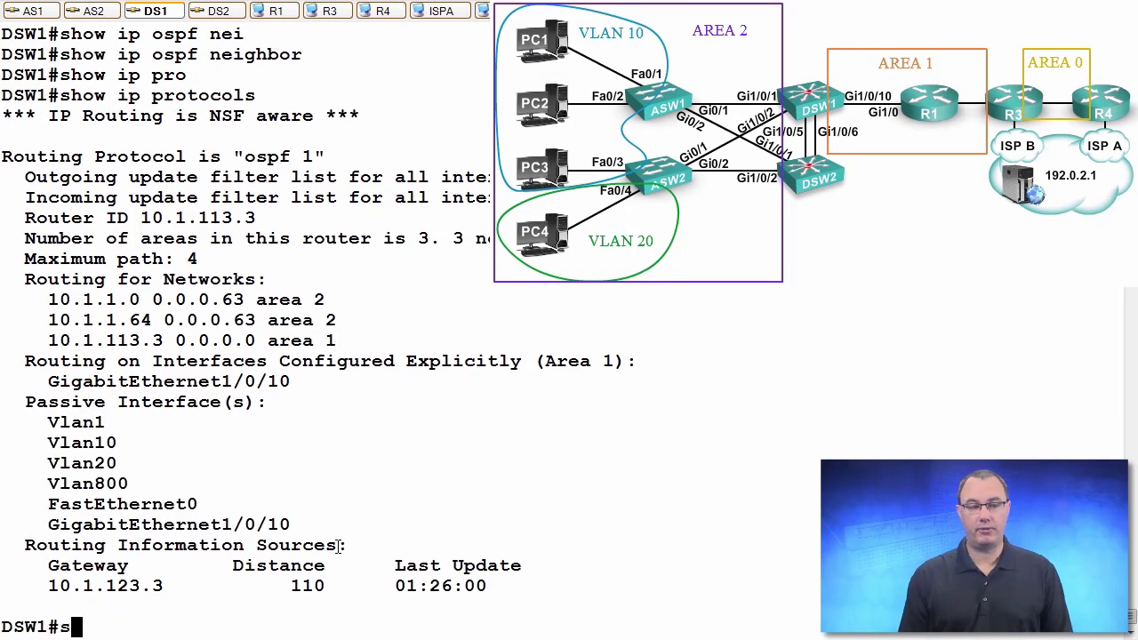
Display the running OSPF section with sh run | section ospf, revealing passive-interface default.
text(h run |)
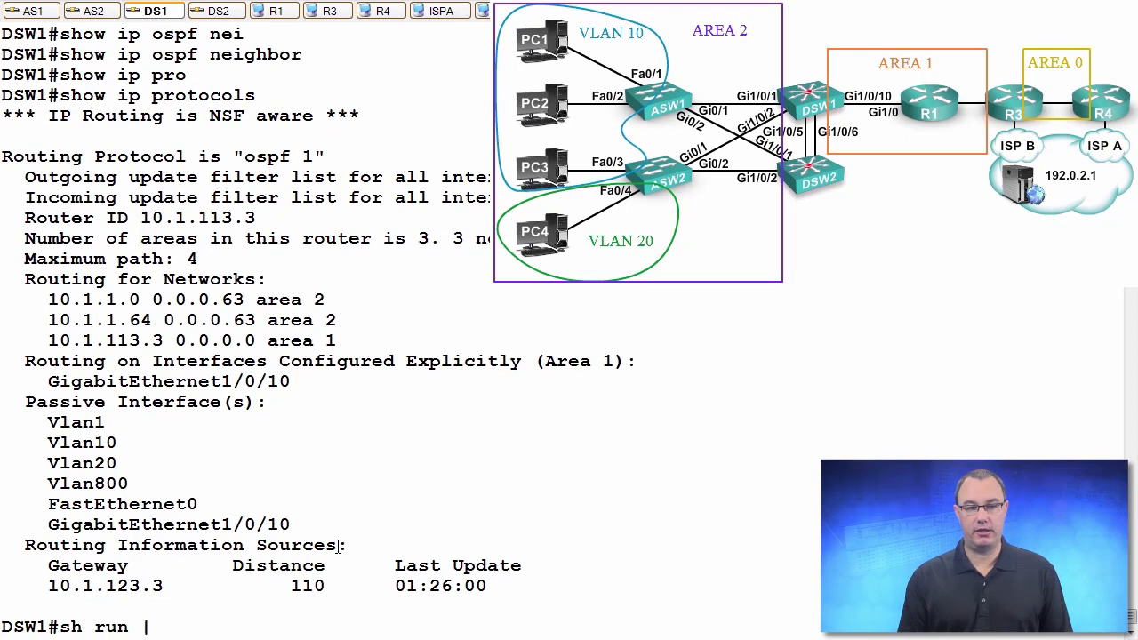
text(section sopf)
text(conf t)
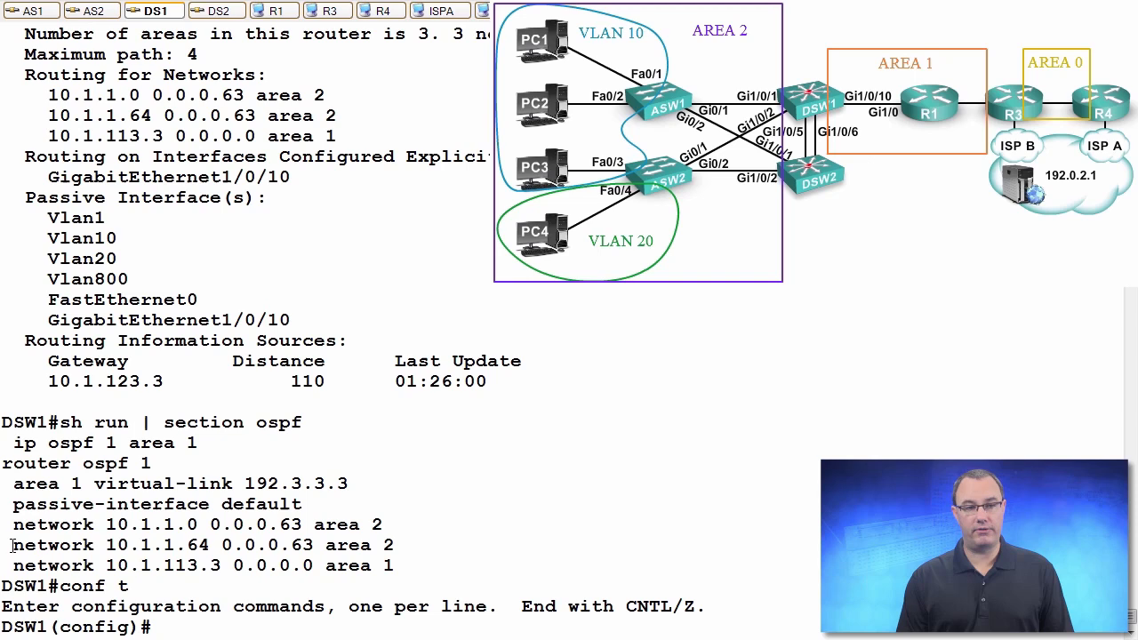
Under router ospf 1, remove passive-interface on Gi1/0/10; verify neighbors 192.3.3.3 and 192.1.1.1 FULL.
text(router ospf 1)
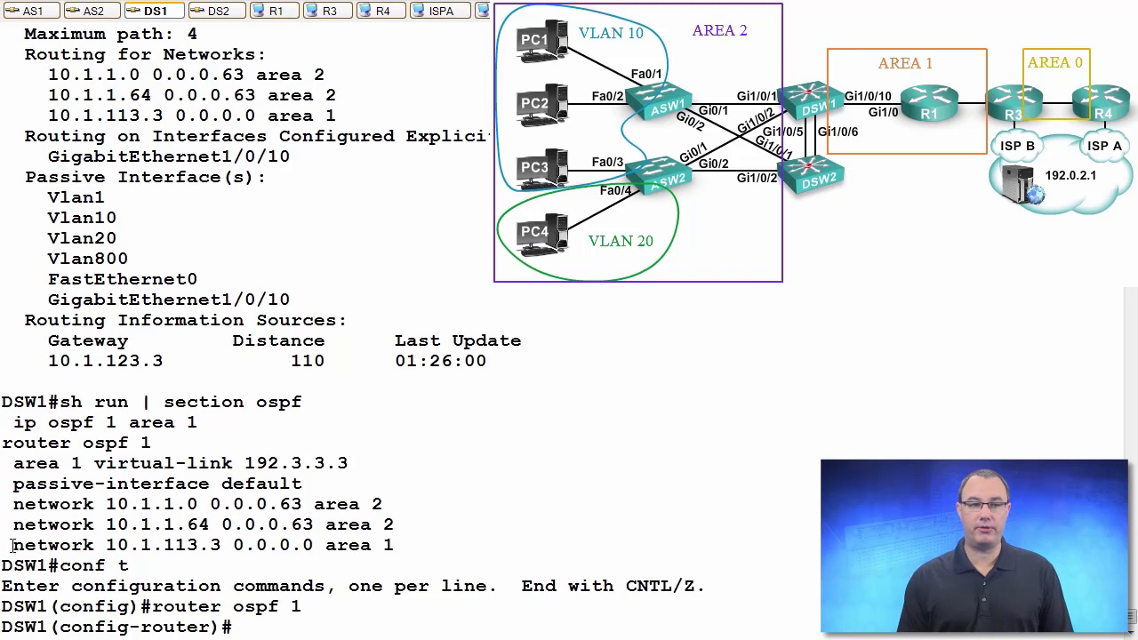
text(no passive-interface gi 1/0/10)
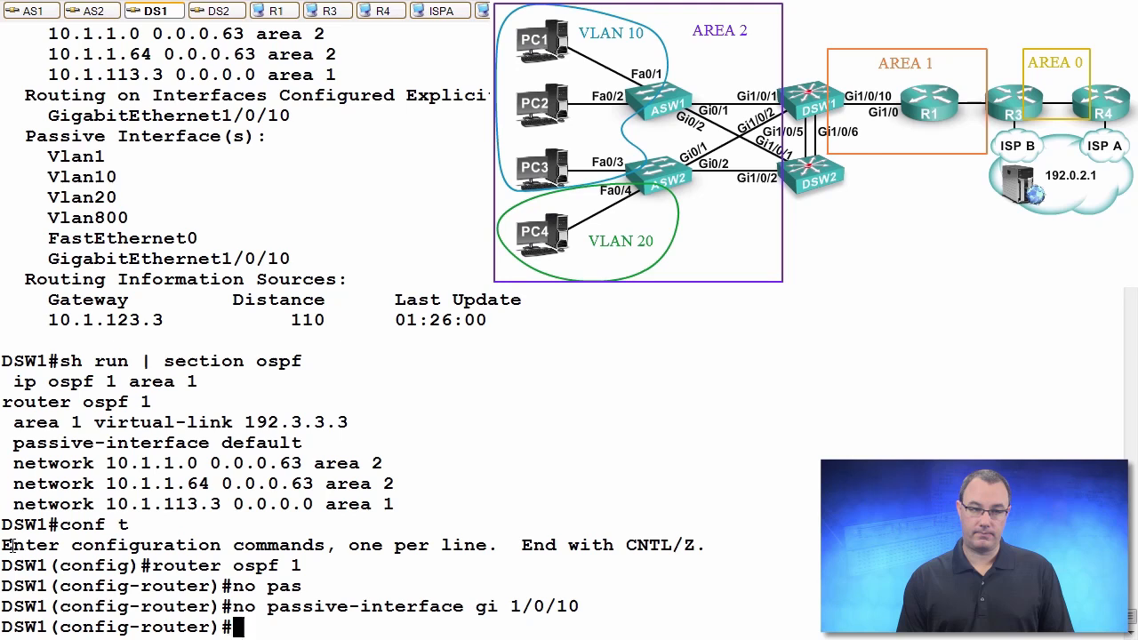
text(do sh)
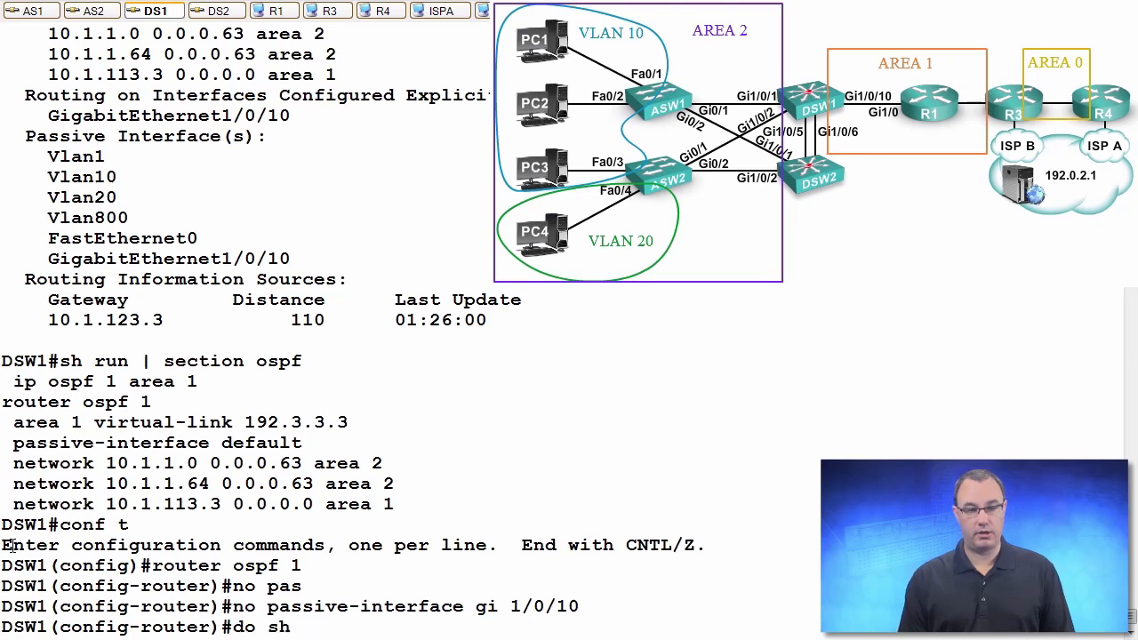
text(ip)
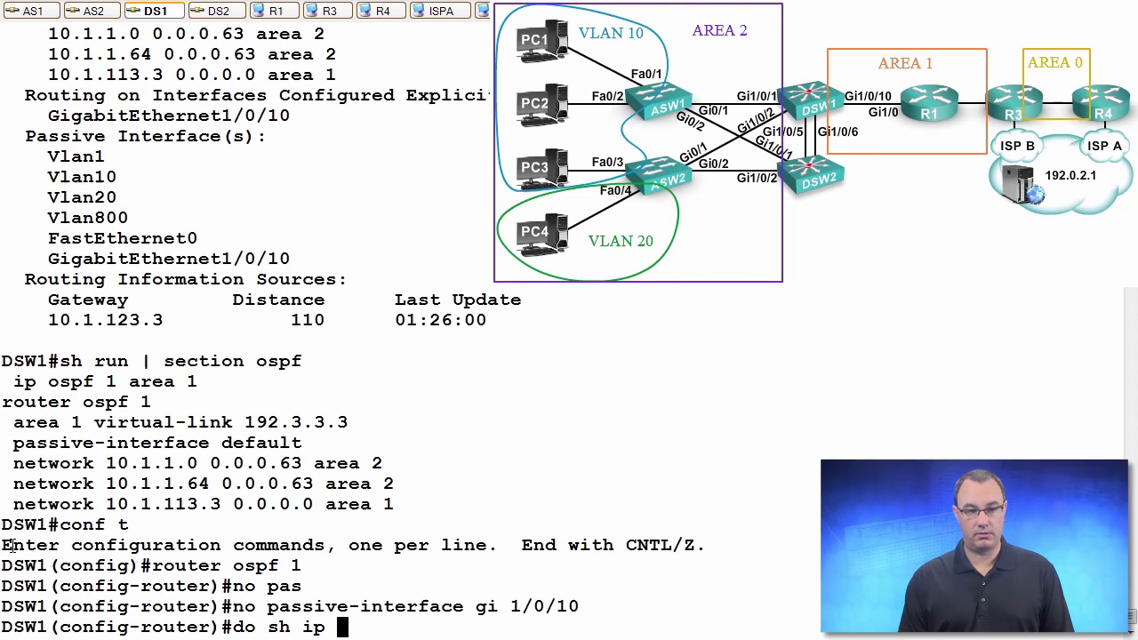
key(enter)
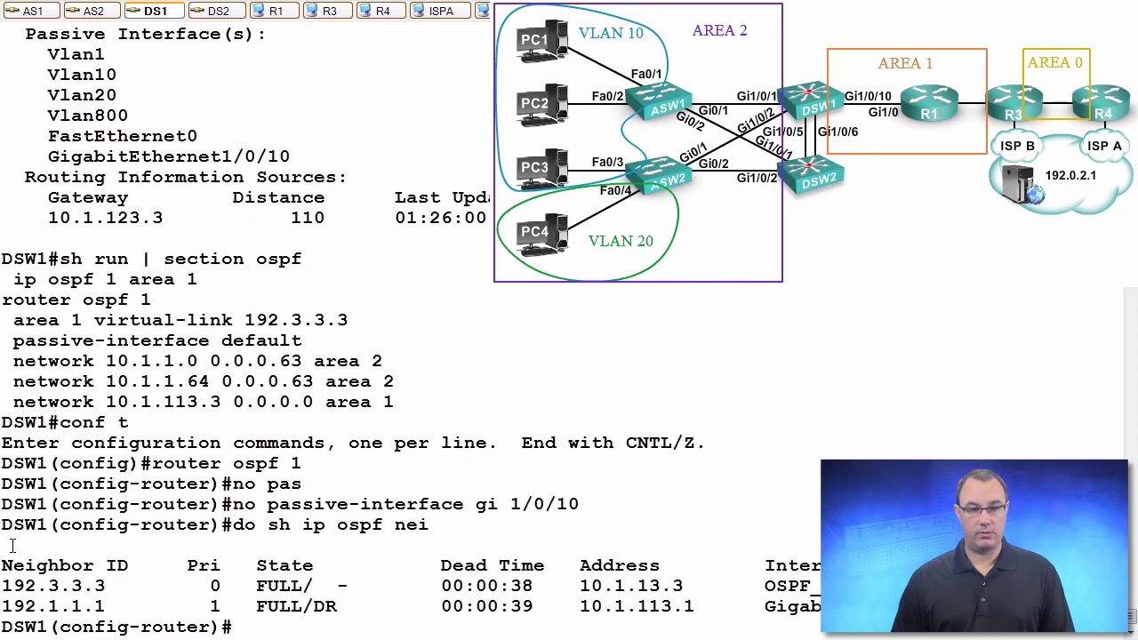